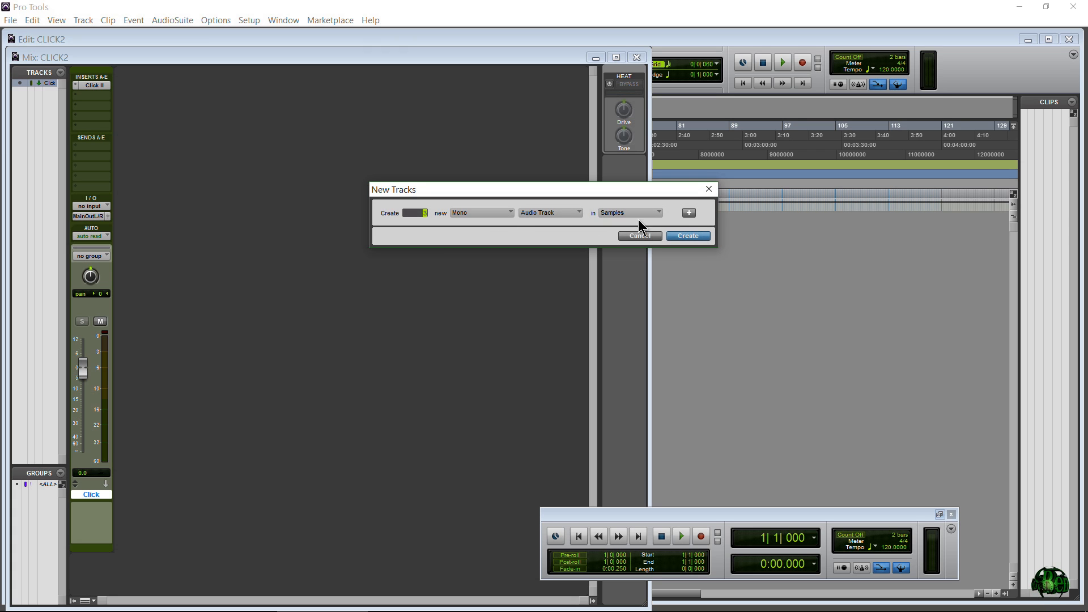
# Step: Create the four new Mono Audio tracks in samples, giving Audio 1–4 beside the Click track
pyautogui.click(688, 236)
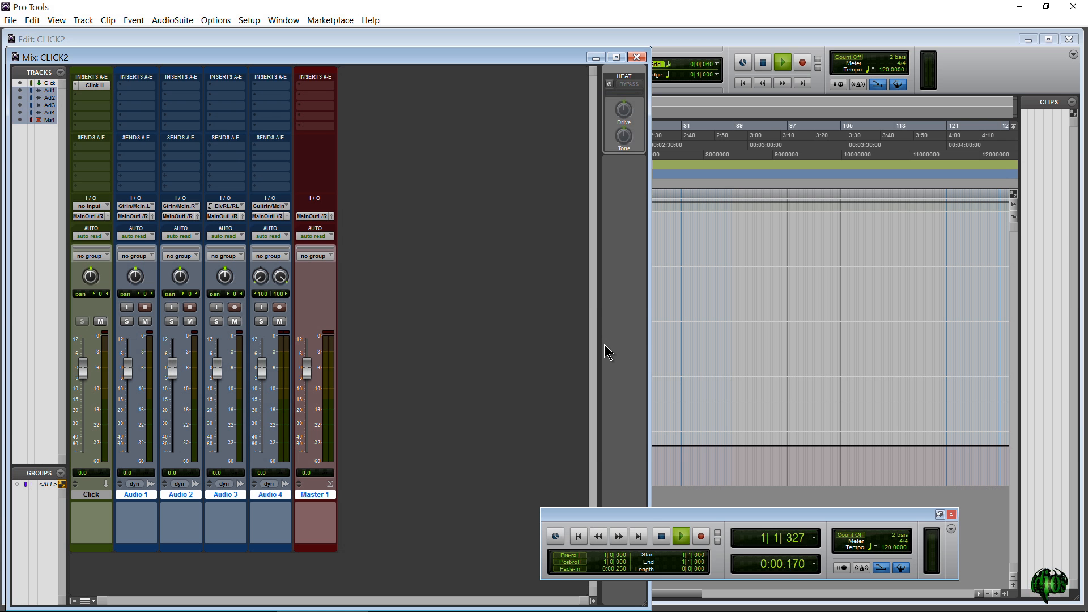
# Step: Enable the metronome click in the Transport's MIDI controls with the tempo at 250 BPM
pyautogui.click(681, 536)
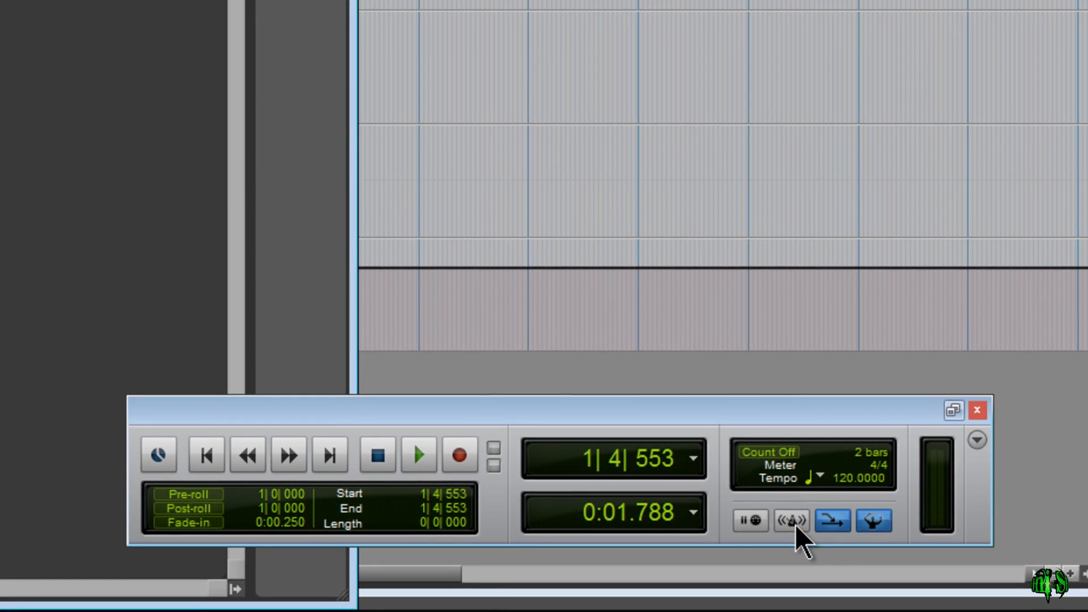
pyautogui.click(791, 520)
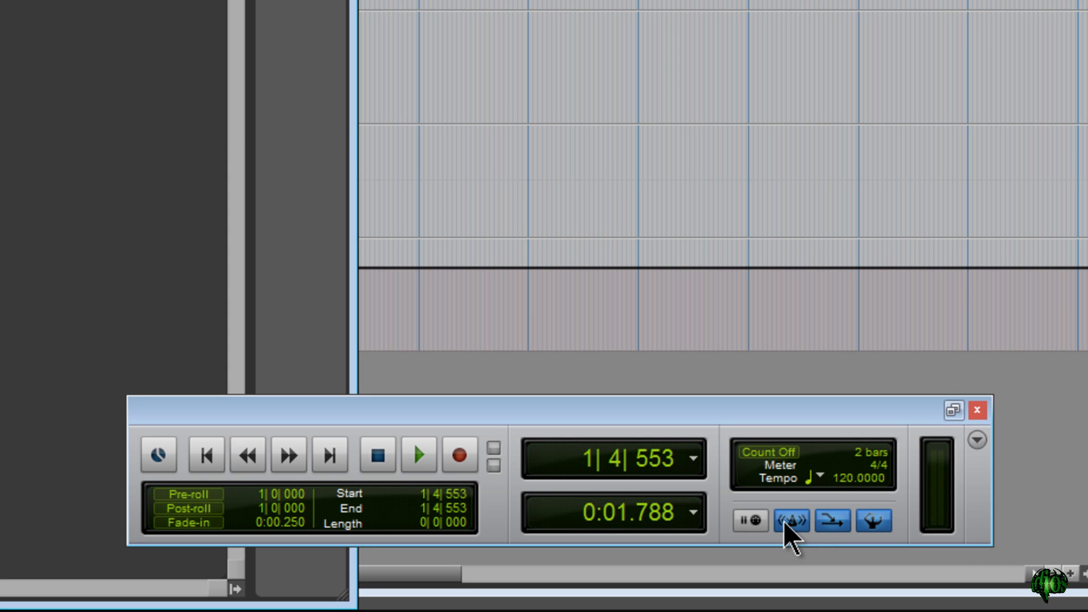
pyautogui.click(419, 455)
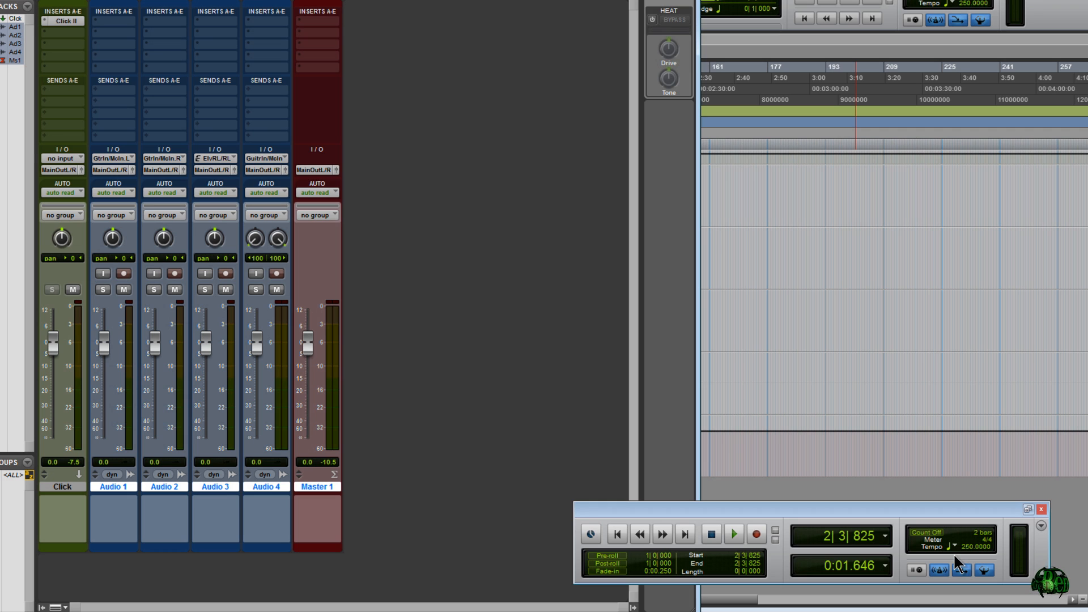
# Step: Return the session tempo to 120 BPM with the 2-bar count-off enabled
pyautogui.click(734, 534)
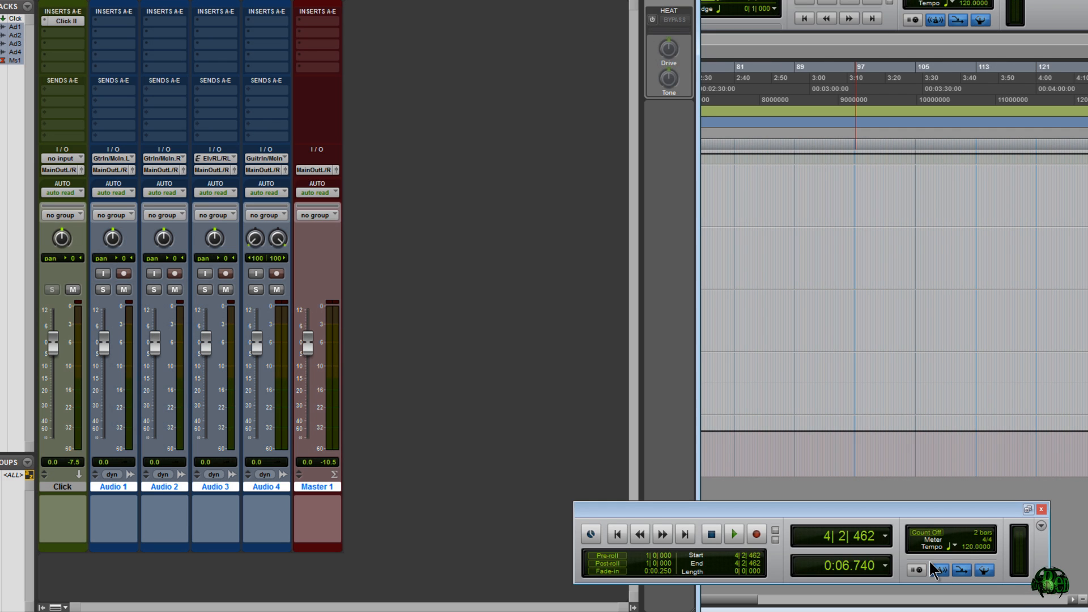
pyautogui.moveTo(992, 535)
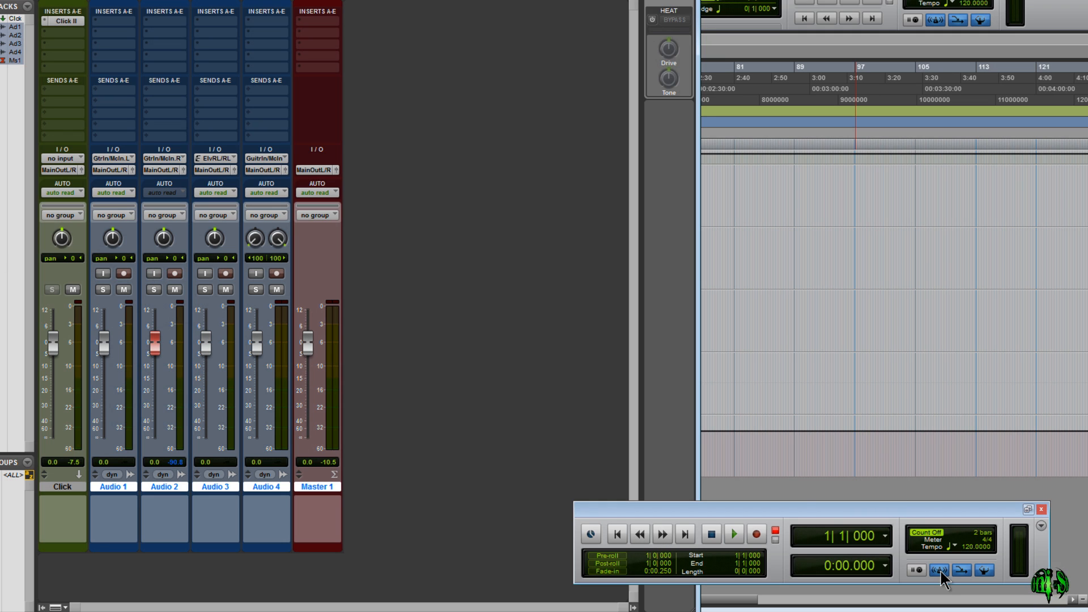
# Step: Record-arm Audio 2 and start a recording pass after the two-bar count-off at 120 BPM
pyautogui.click(174, 274)
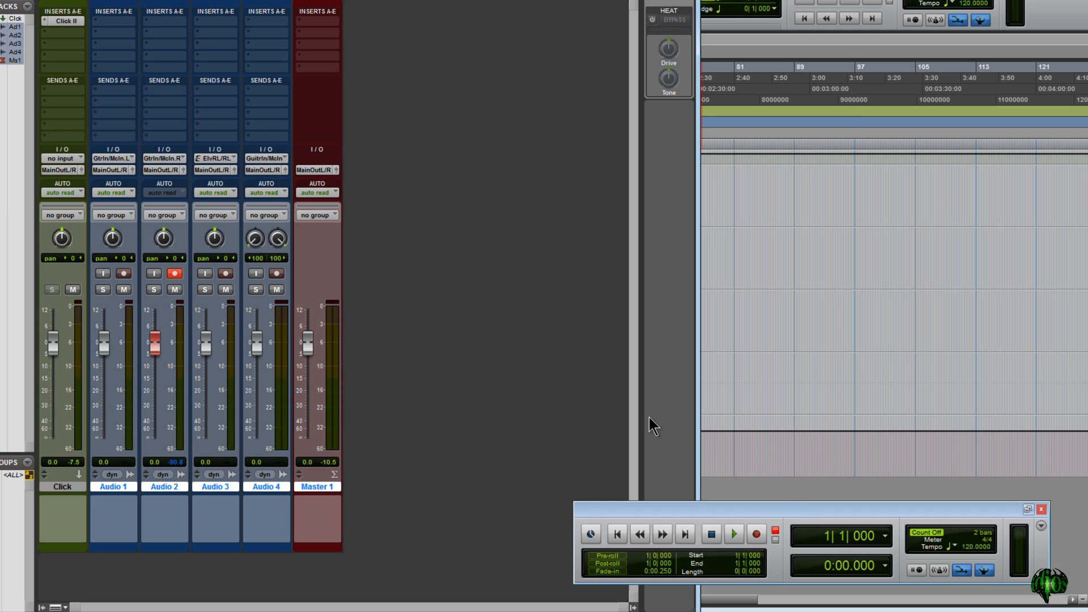
pyautogui.click(734, 534)
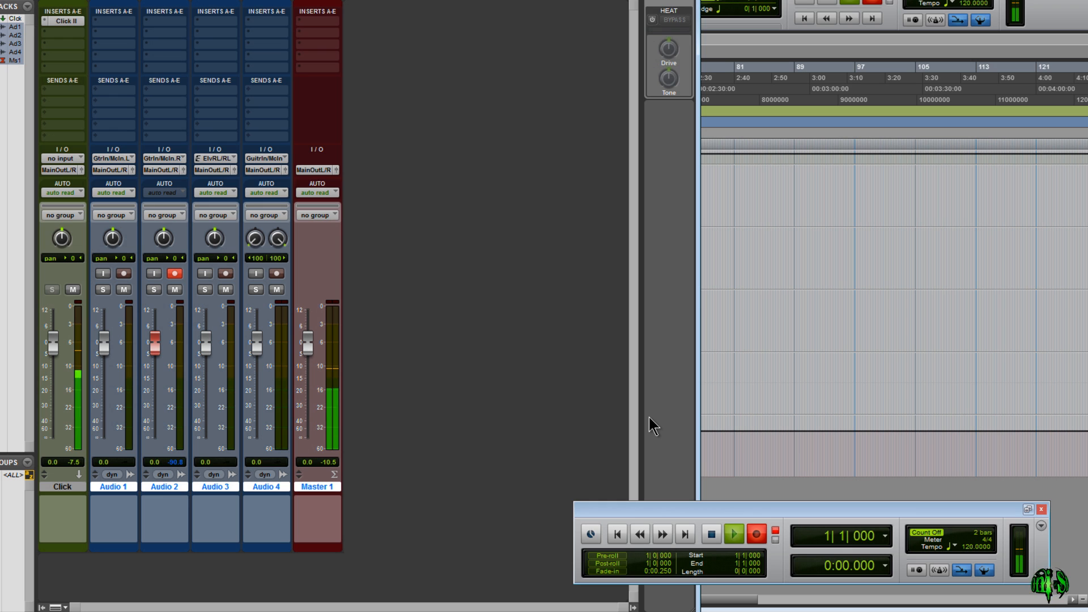
pyautogui.click(734, 533)
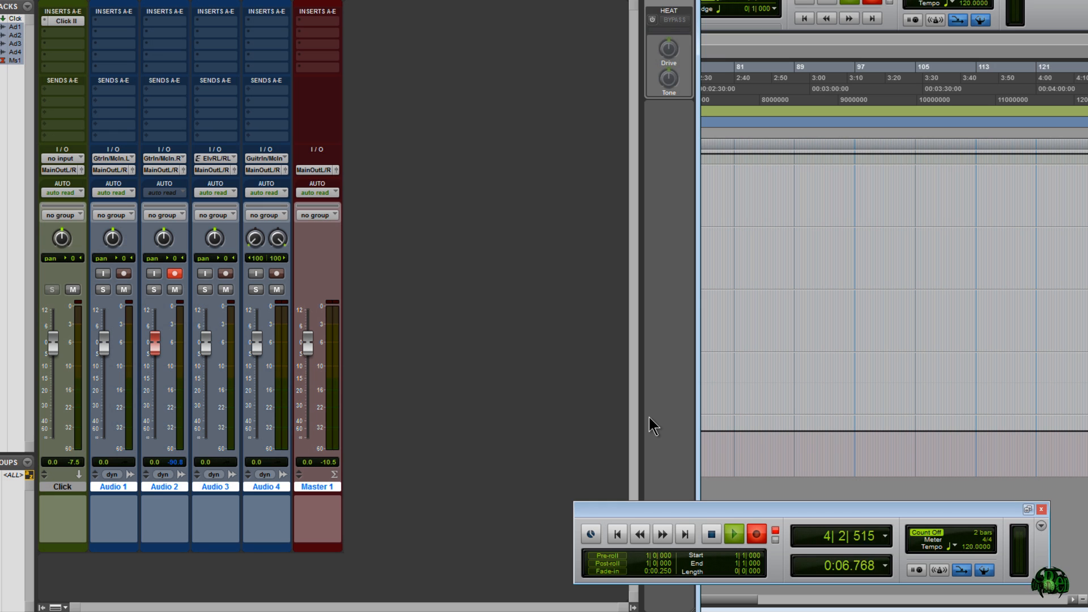